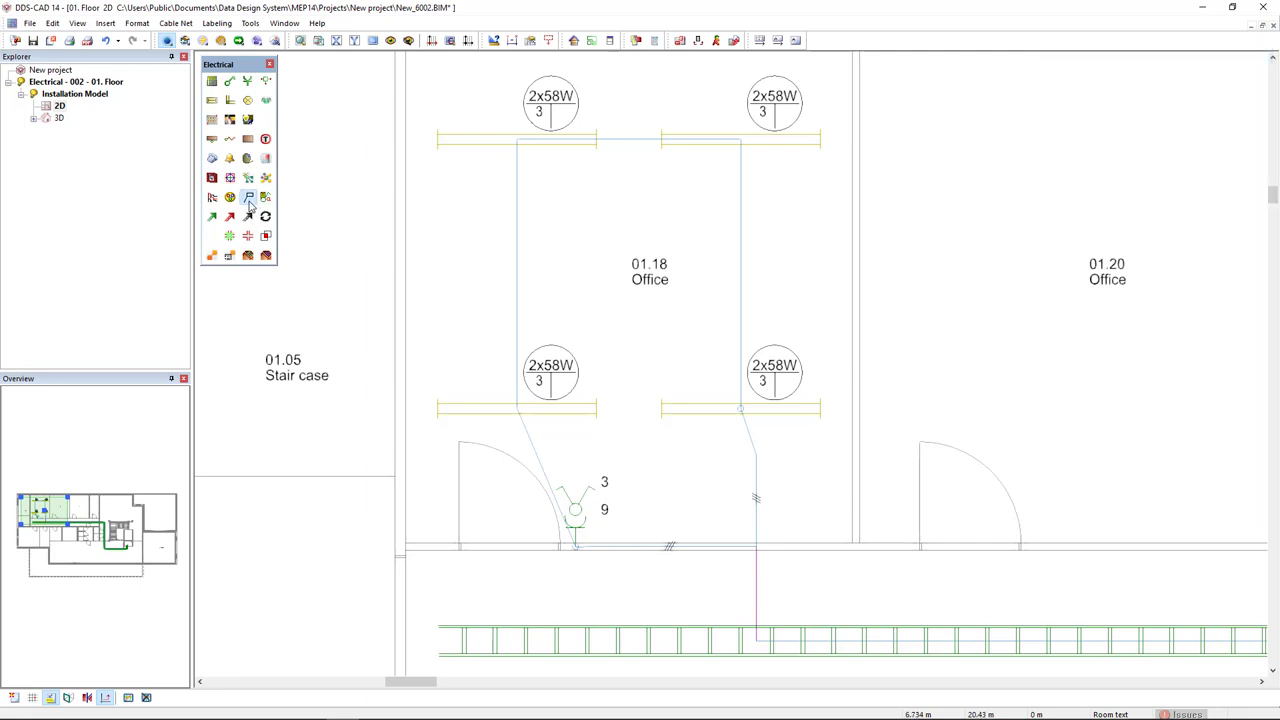
Step: Place two cable labels with circuit ID, cable type, cores, dimension and conduit size
left_click(248, 196)
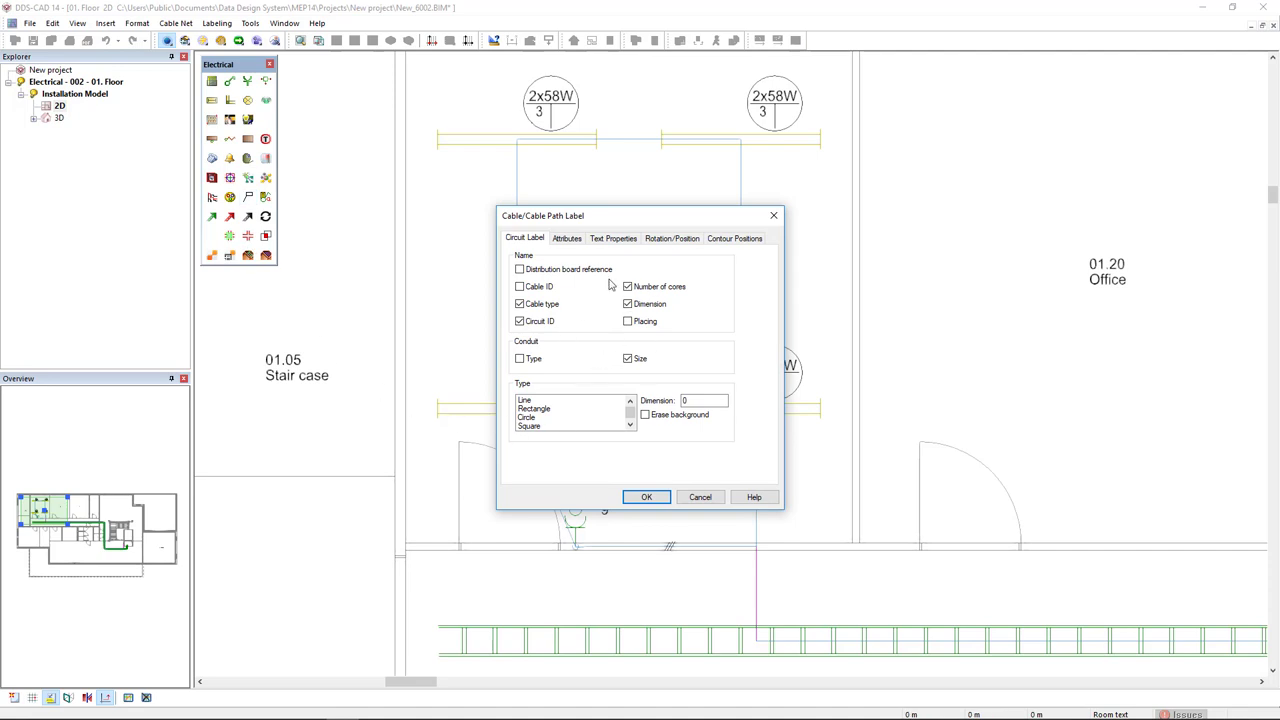
mouse_move(593, 350)
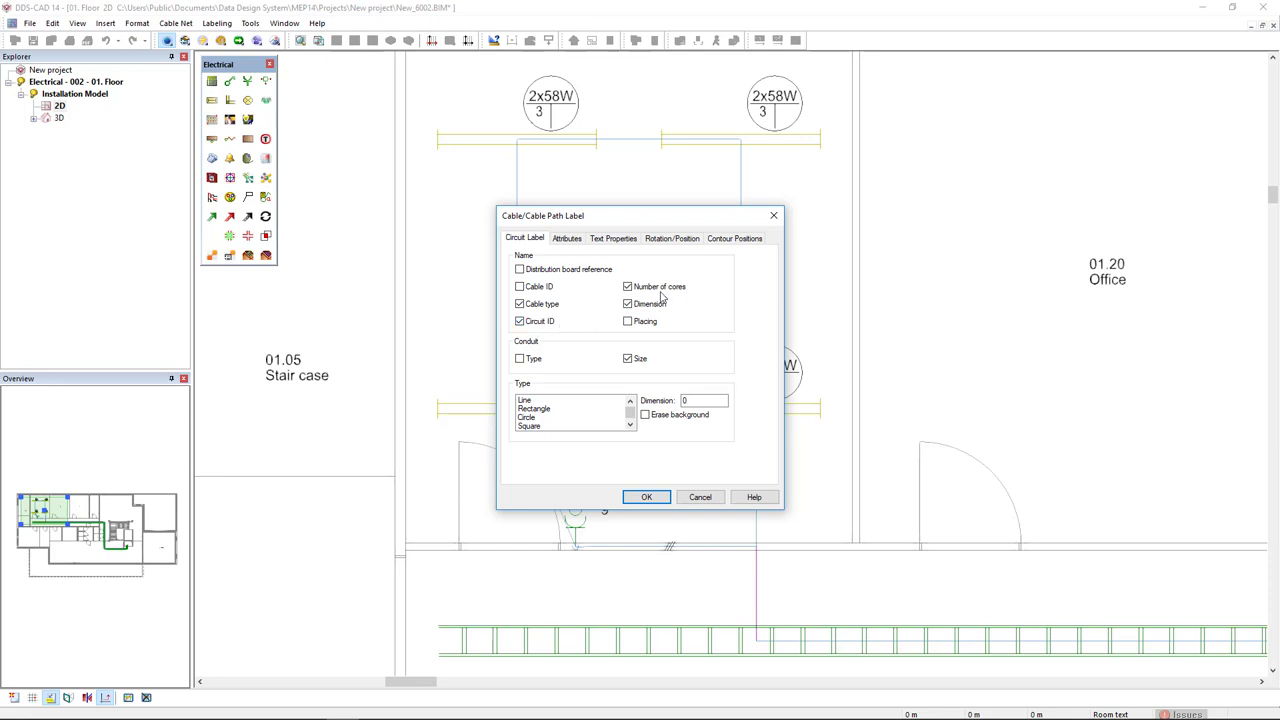
mouse_move(637, 373)
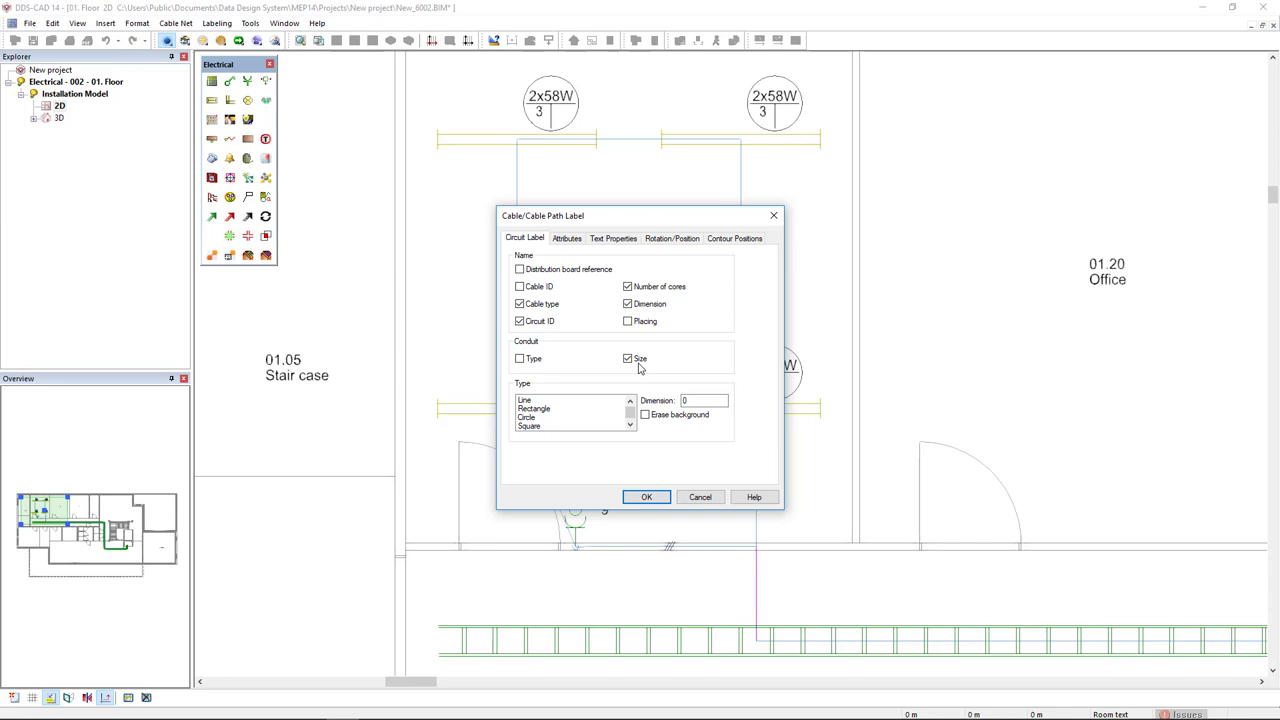
left_click(646, 497)
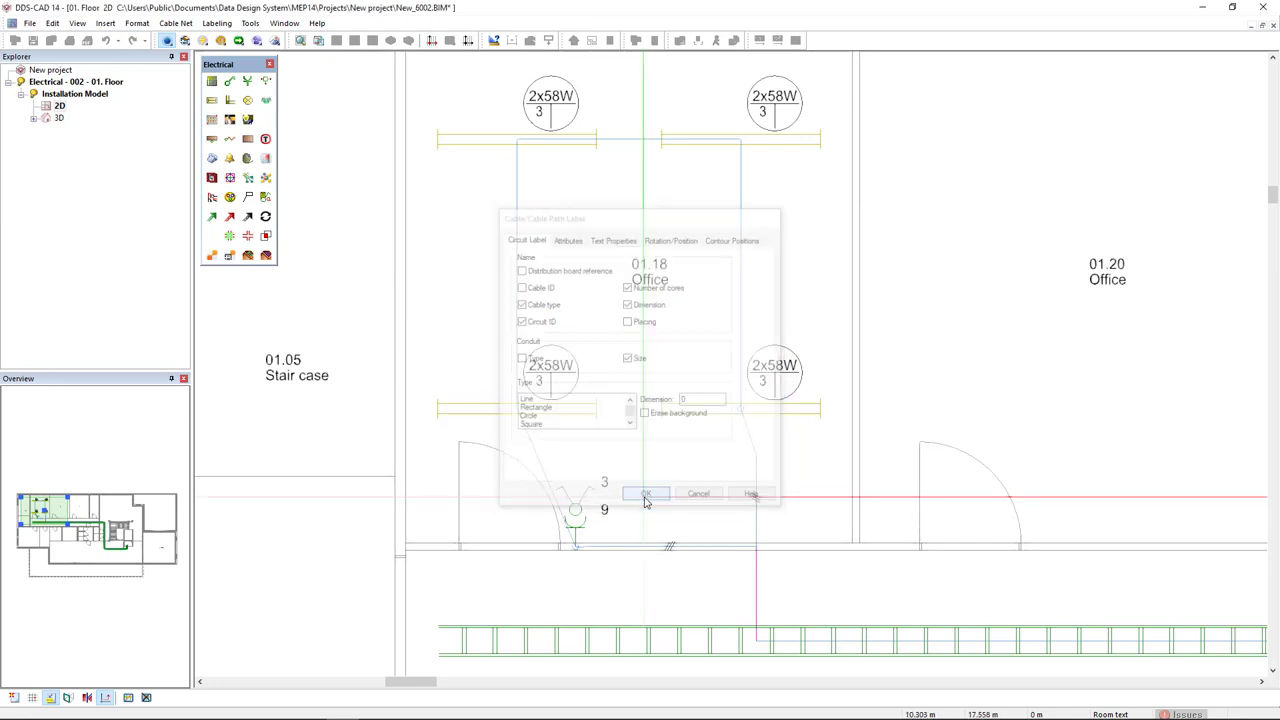
left_click(644, 494)
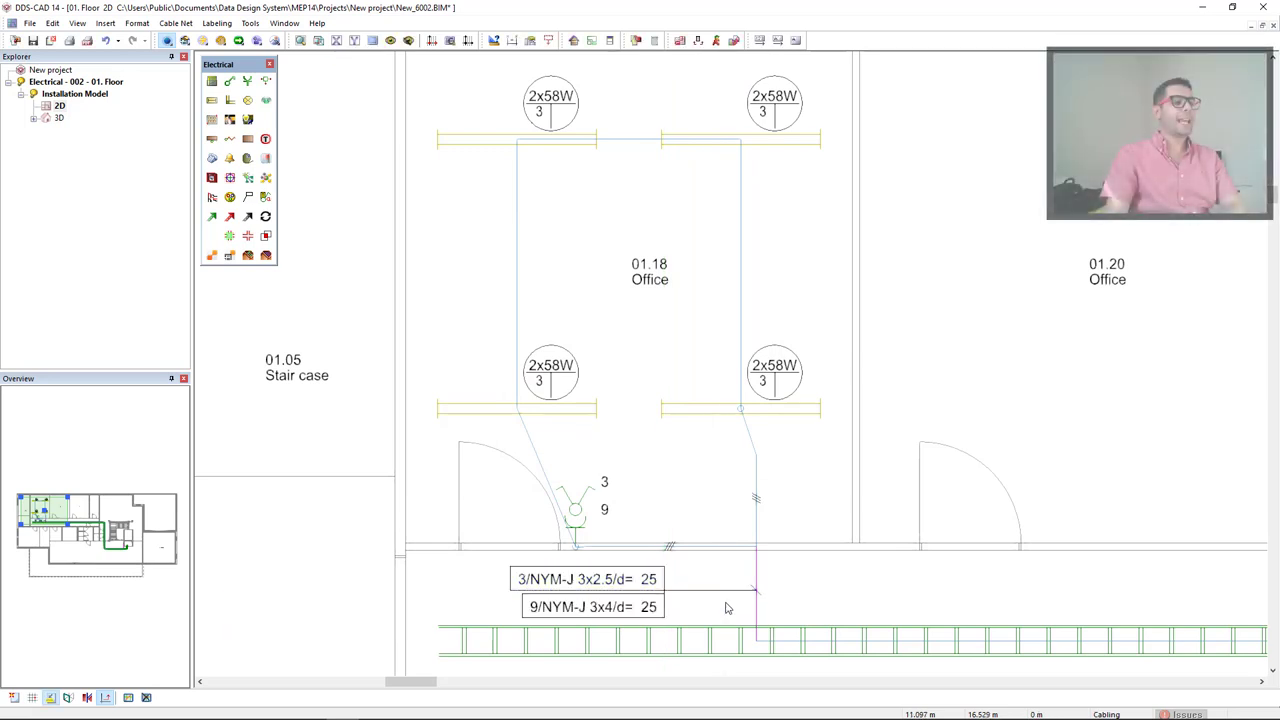
mouse_move(843, 621)
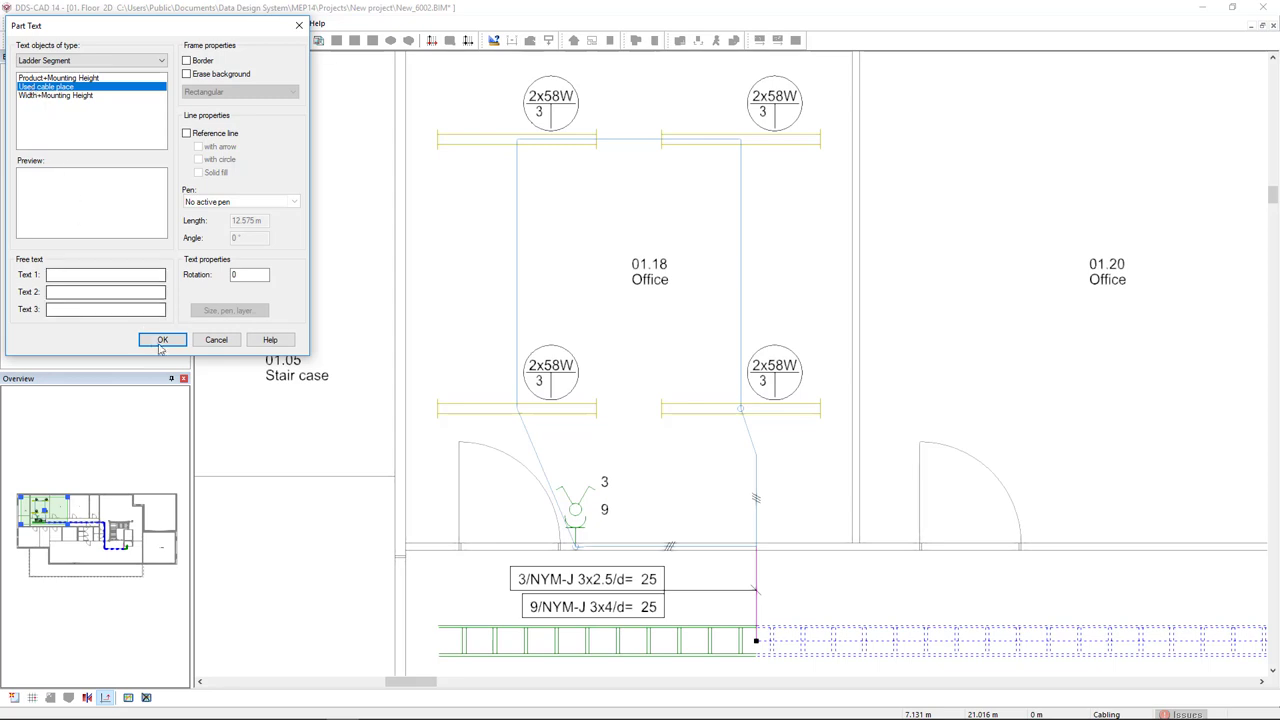
Step: Add a 'Used cable place' part text showing 12% used beside the ladder
left_click(162, 340)
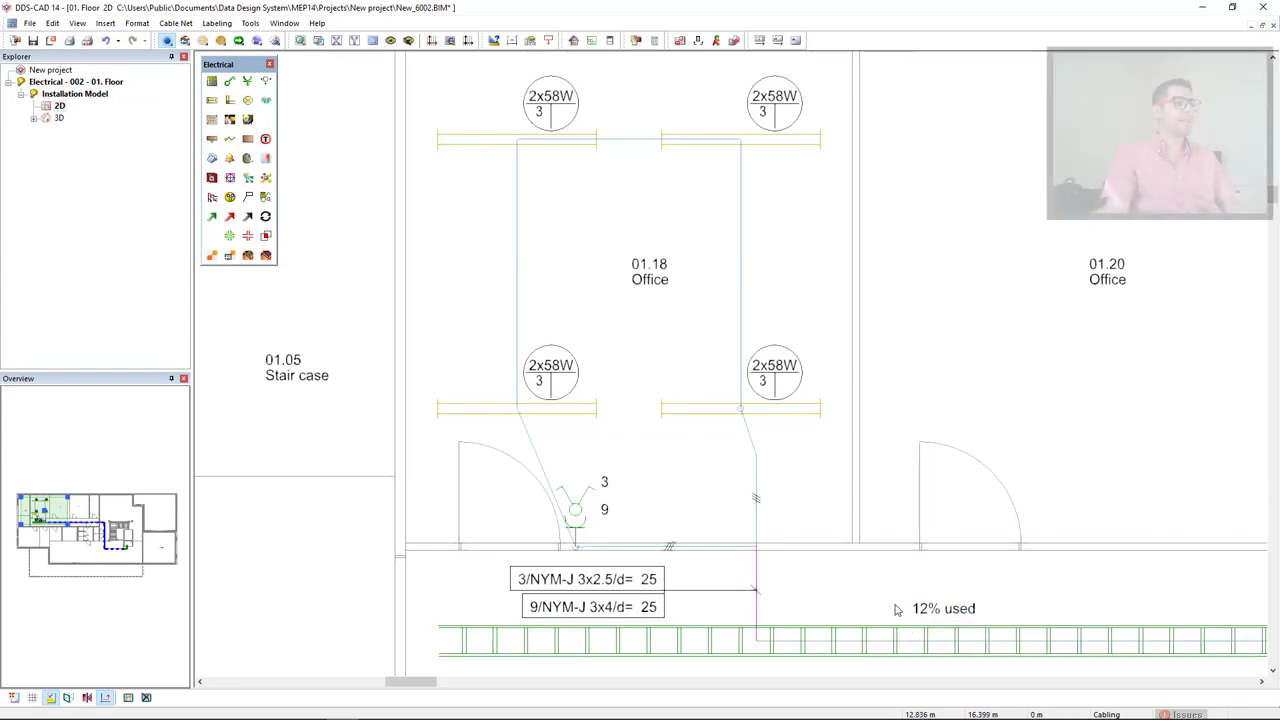
mouse_move(888, 604)
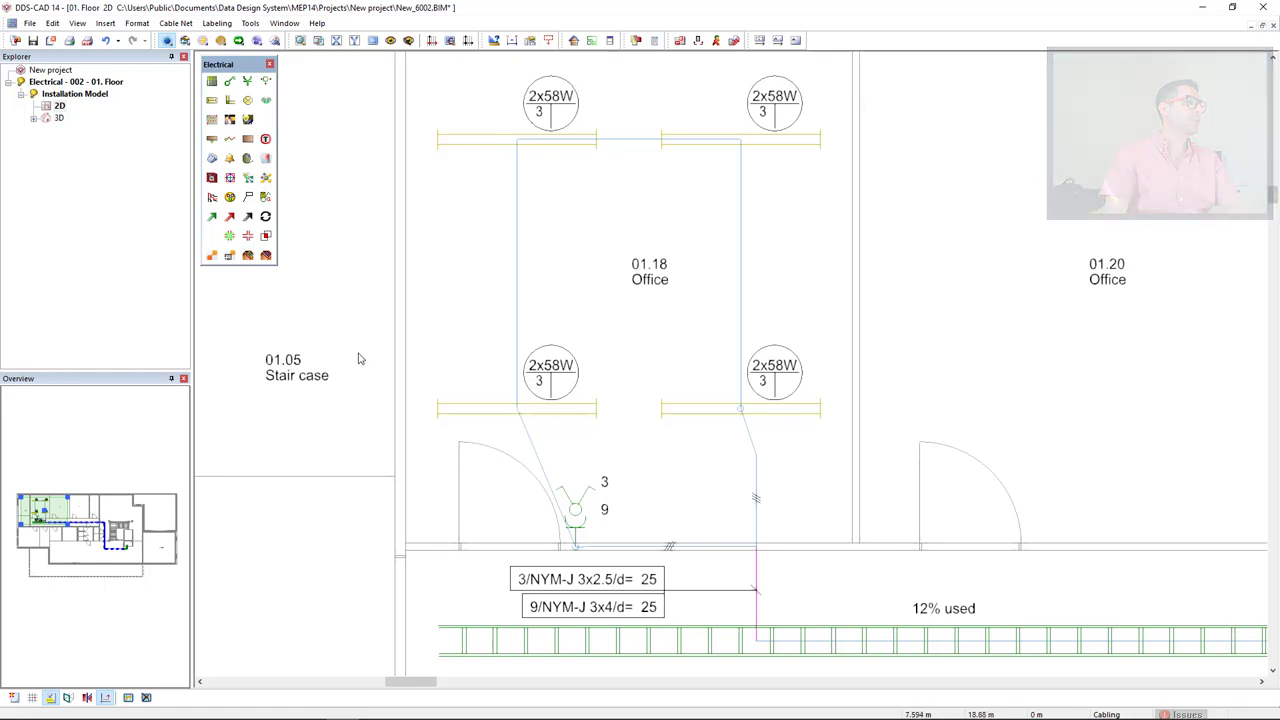
mouse_move(266, 197)
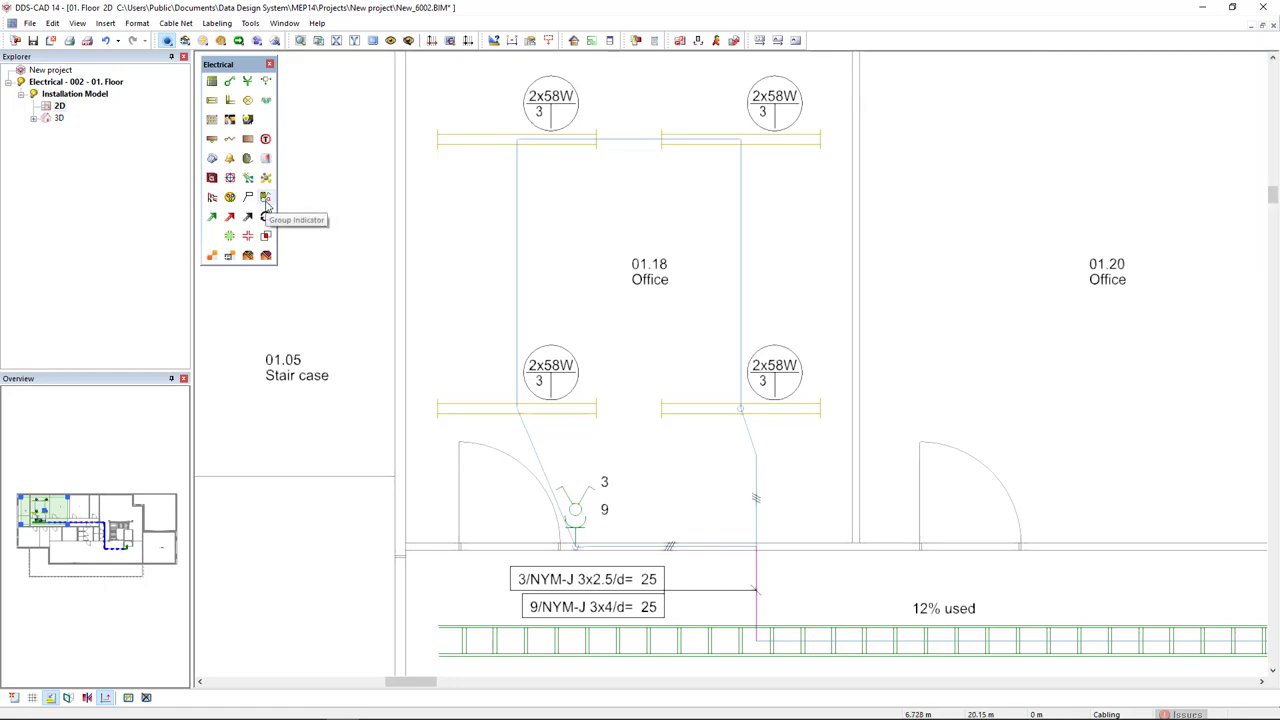
Step: Append group indicators with 450 W text to the light, switch and socket labels
left_click(266, 197)
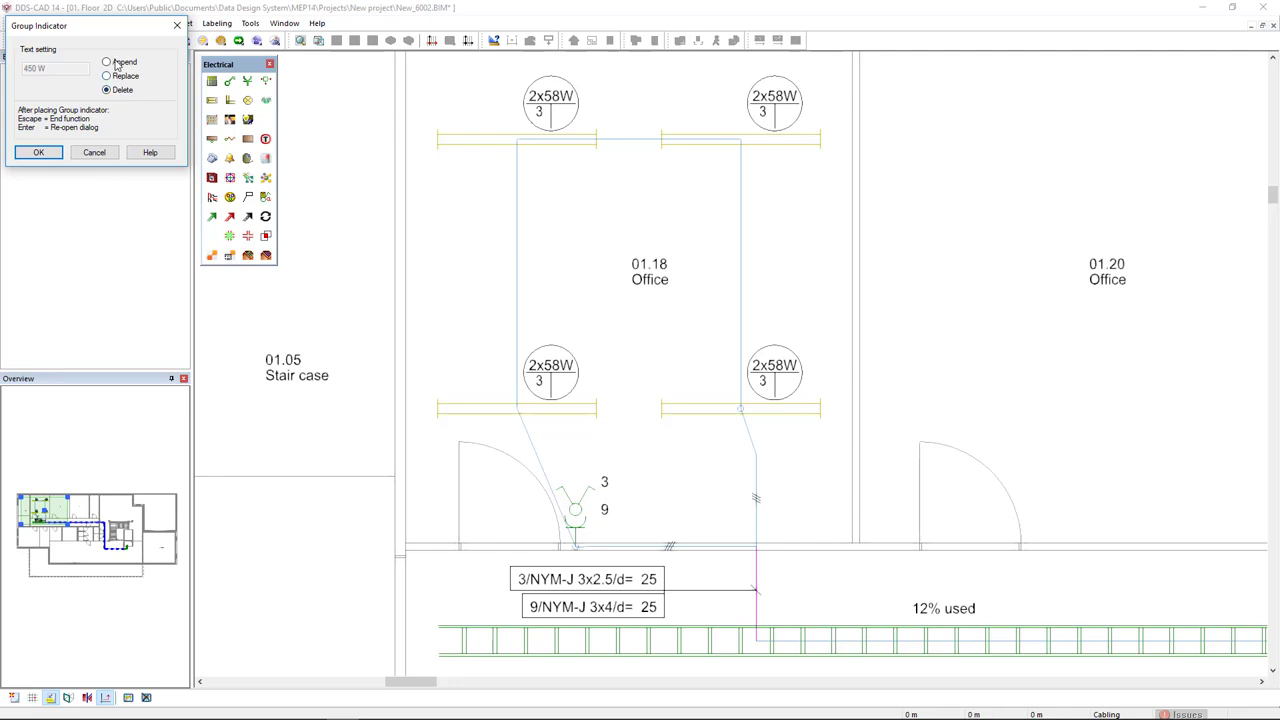
left_click(106, 62)
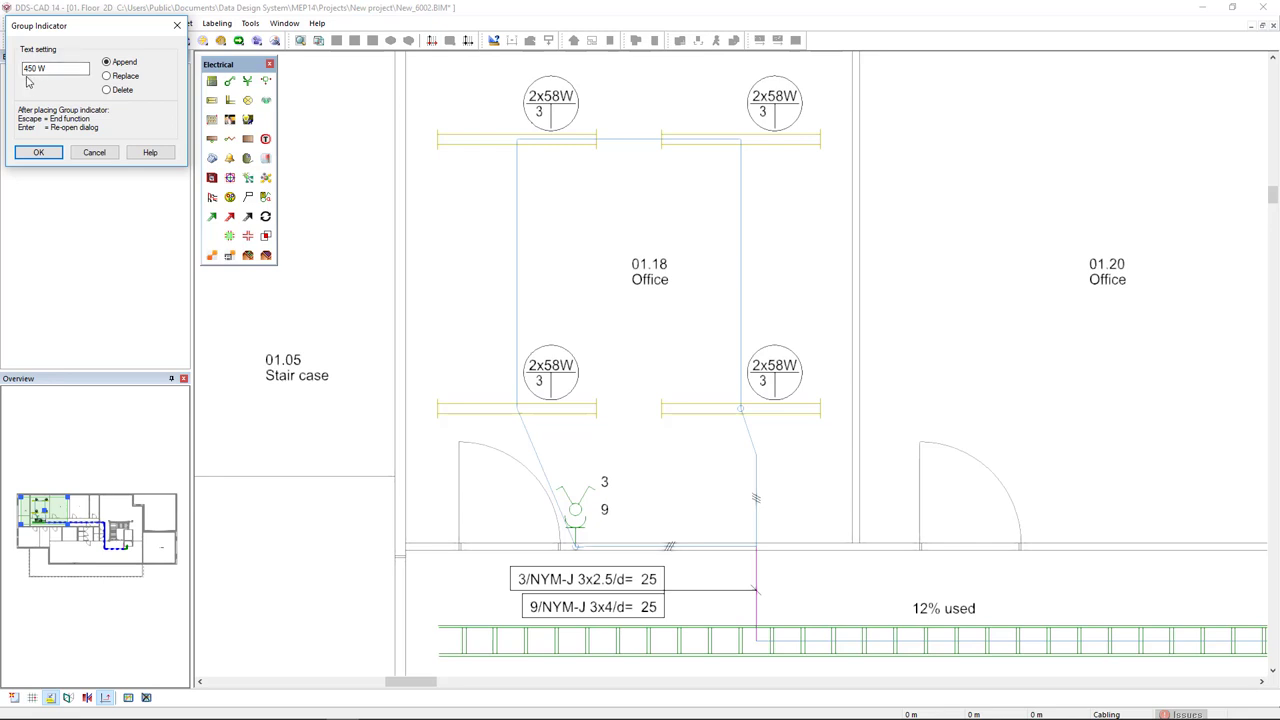
left_click(38, 152)
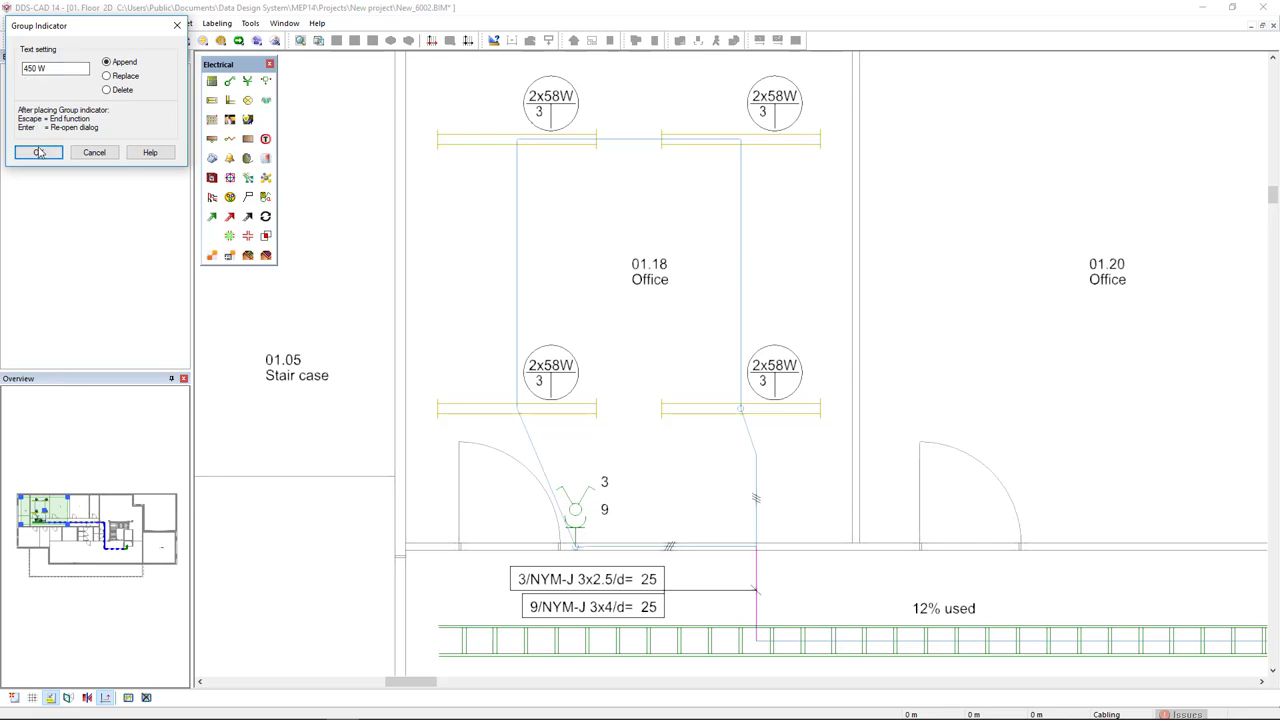
left_click(38, 152)
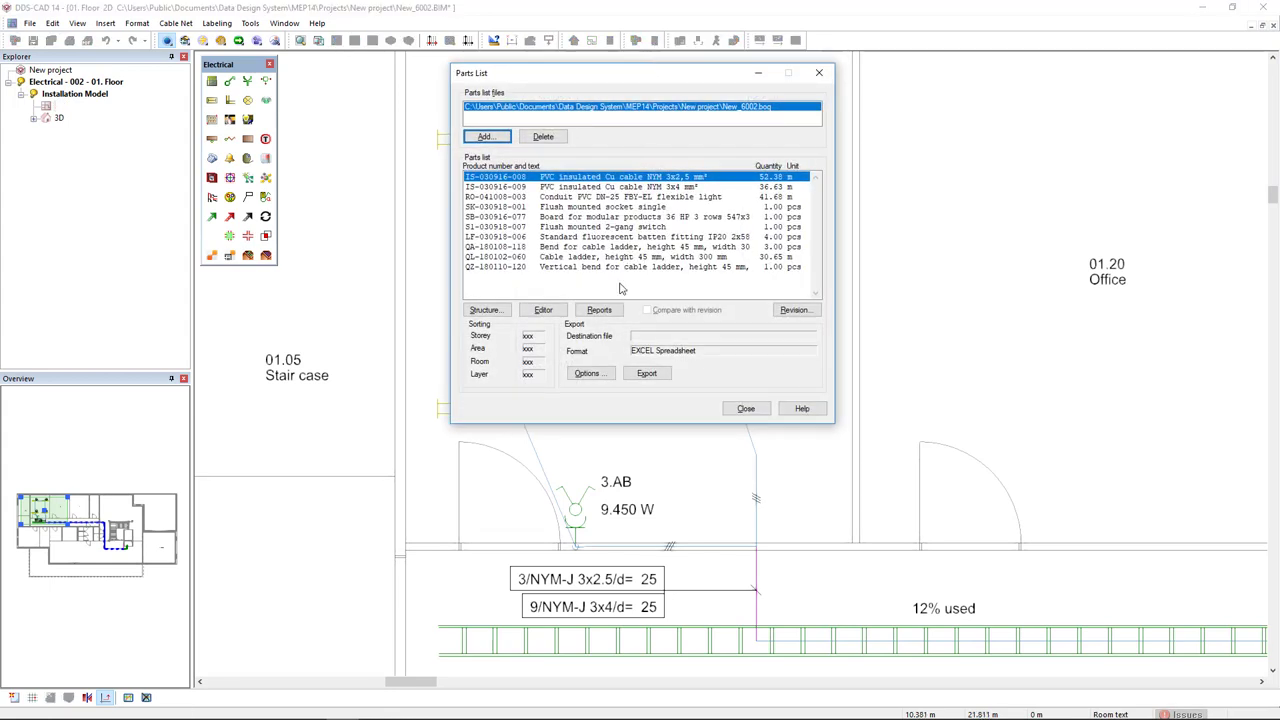
Step: Open the Reports window from the Parts List
left_click(745, 408)
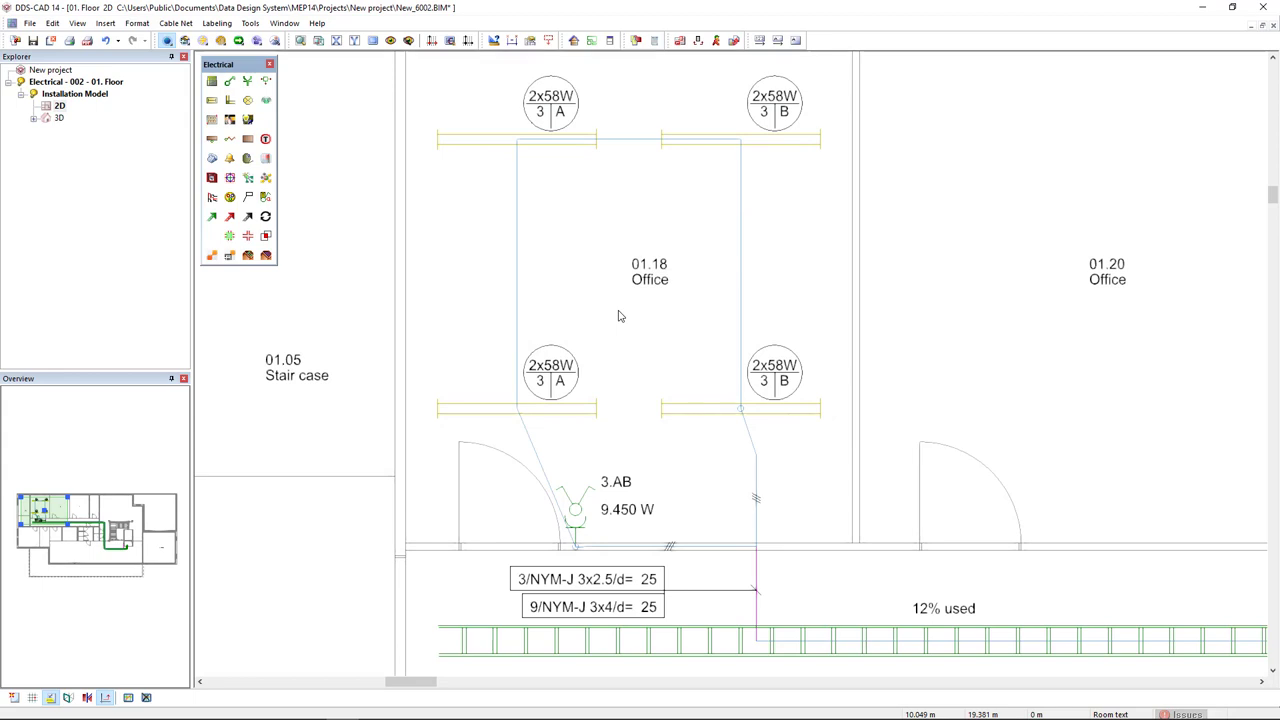
left_click(269, 64)
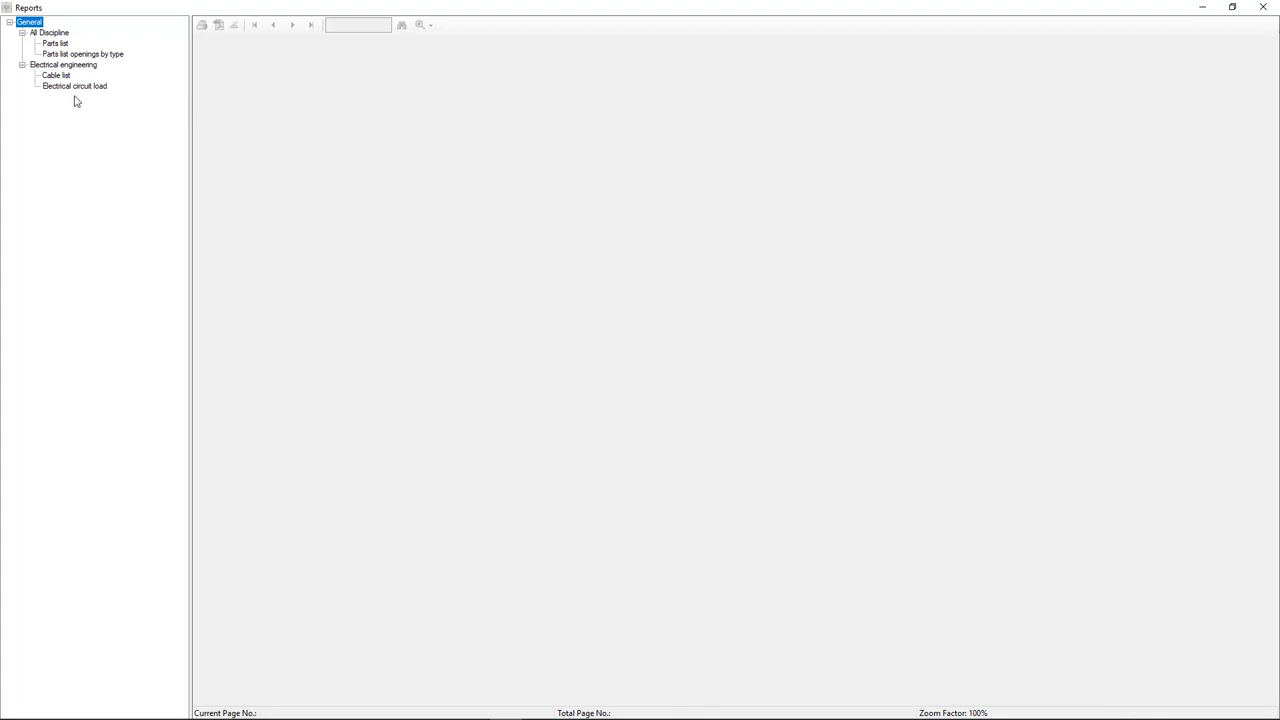
Step: Show the Electrical circuit load report page with 464 W and 450 W loads
left_click(74, 85)
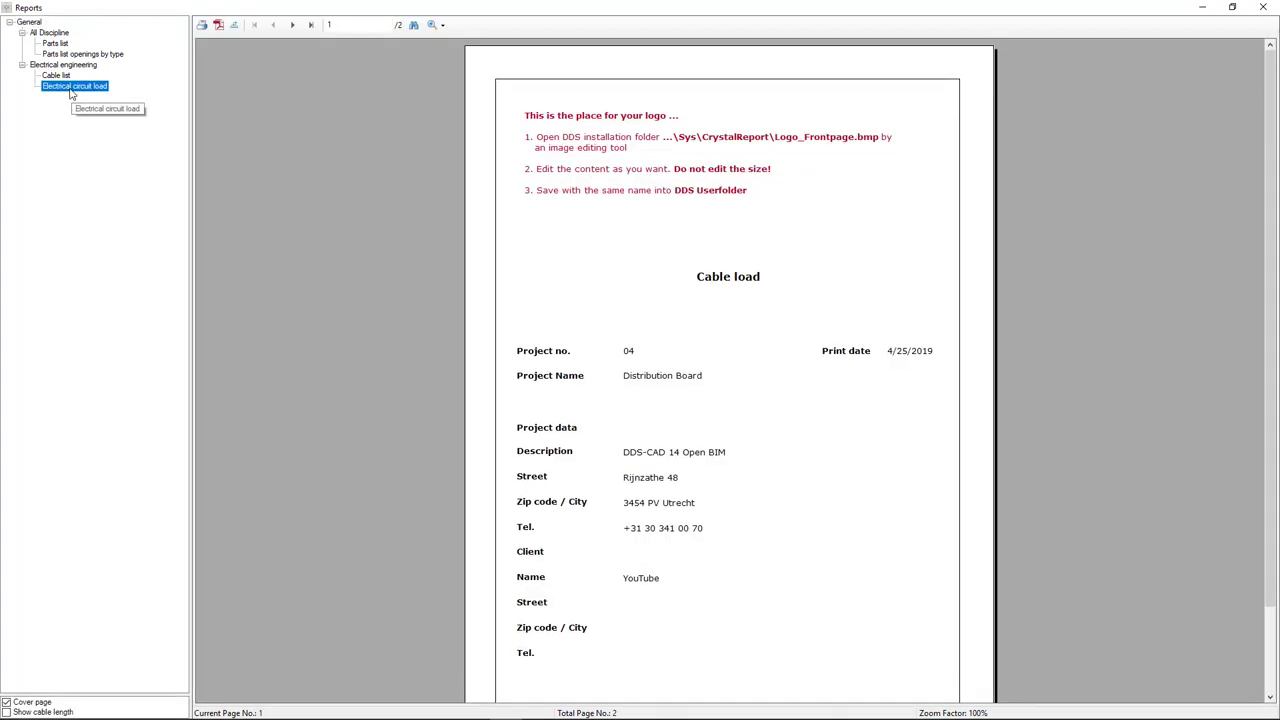
left_click(292, 25)
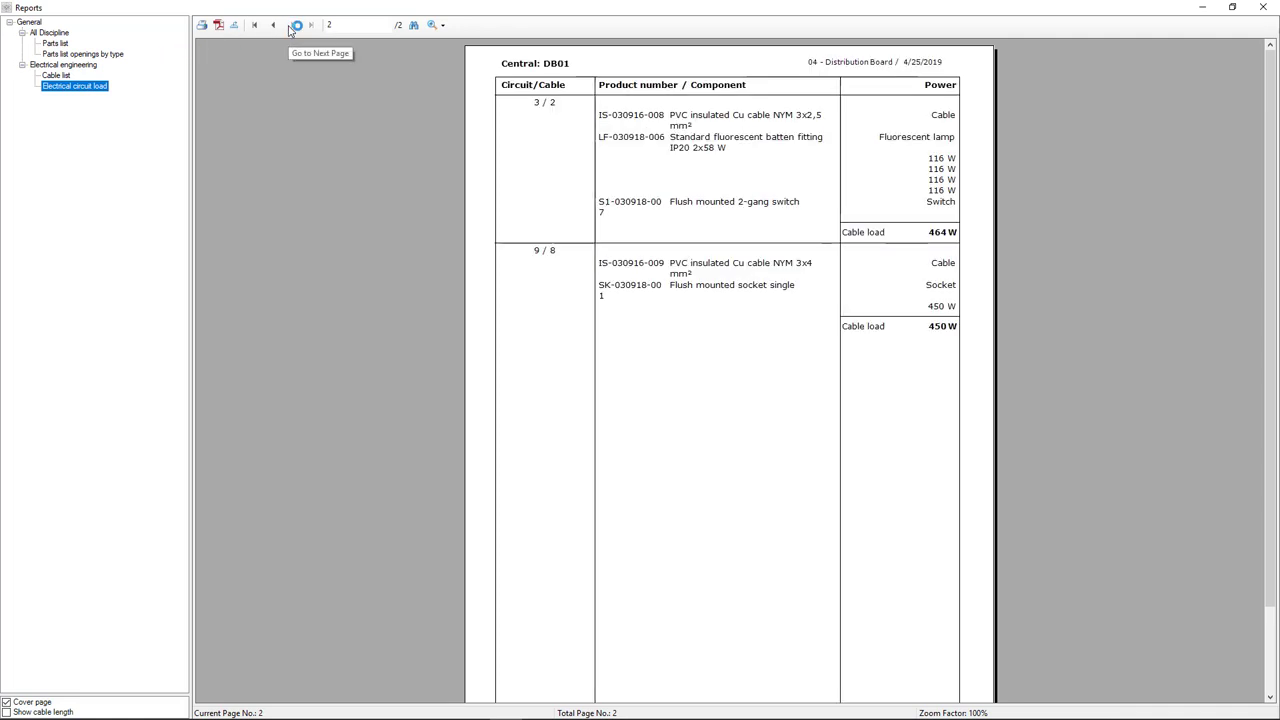
mouse_move(955, 308)
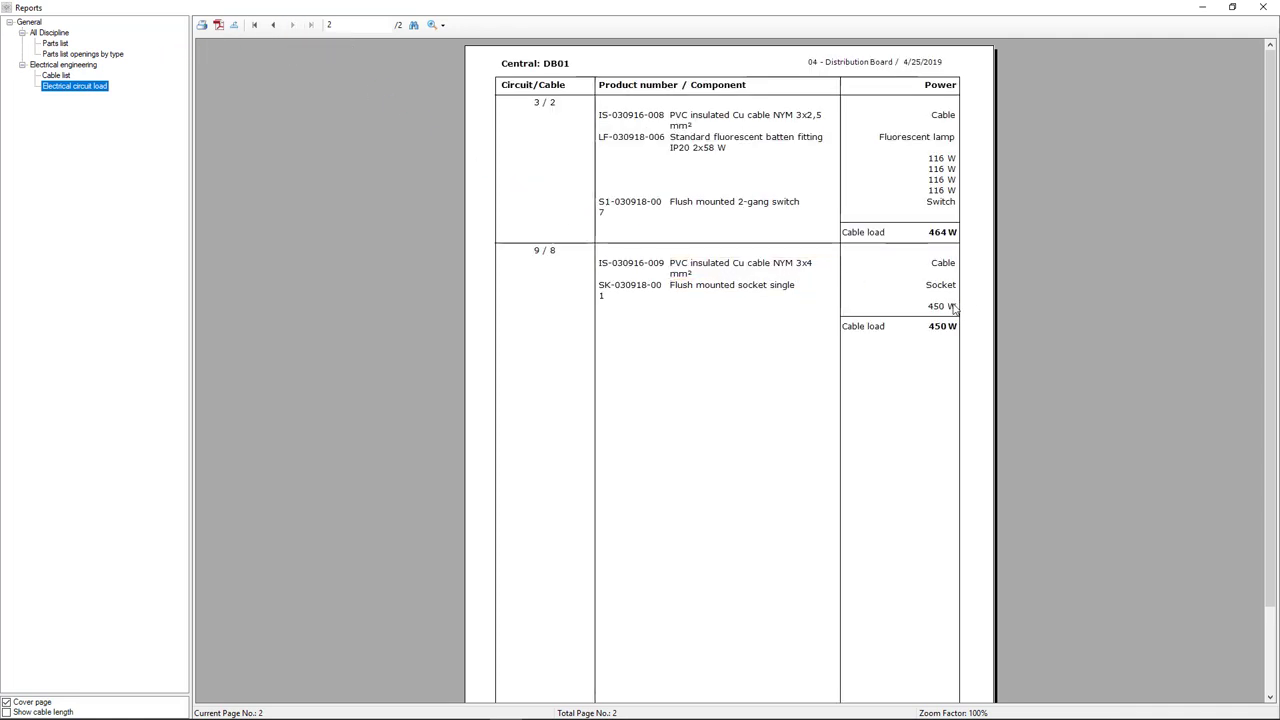